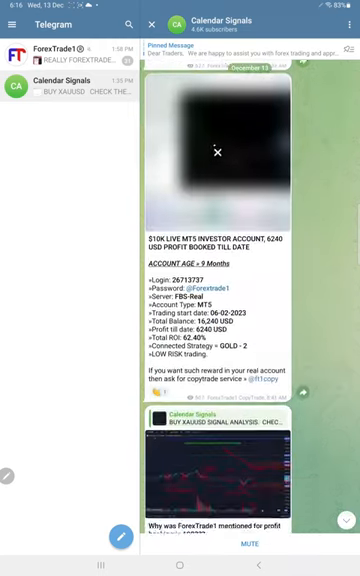
pyautogui.scroll(3)
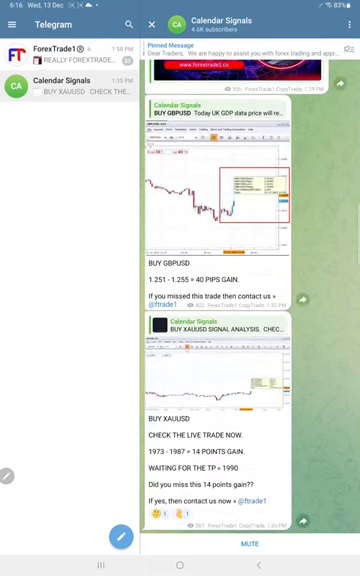
pyautogui.scroll(3)
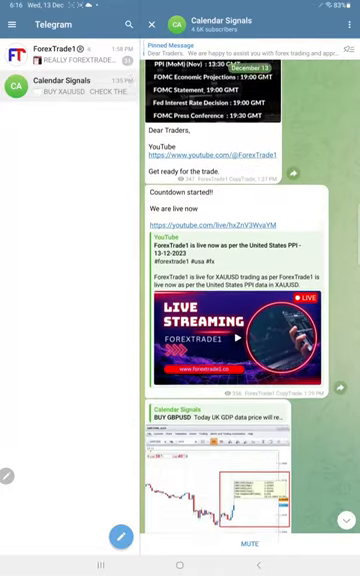
pyautogui.scroll(-3)
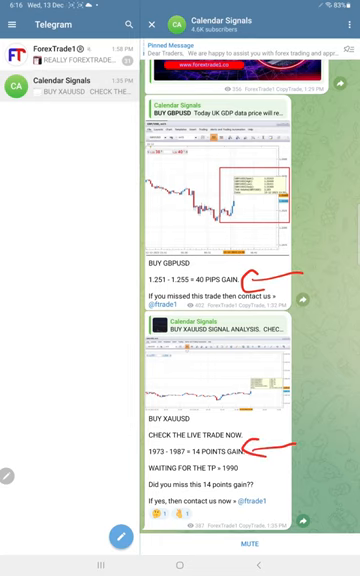
pyautogui.scroll(3)
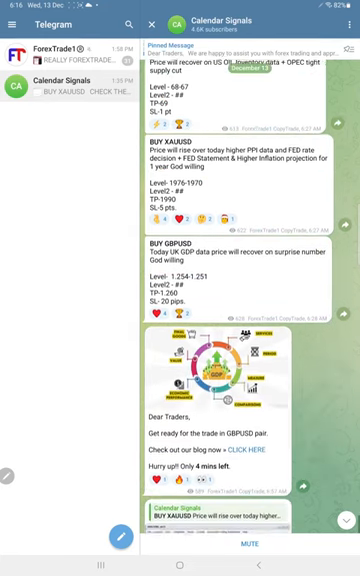
pyautogui.scroll(-3)
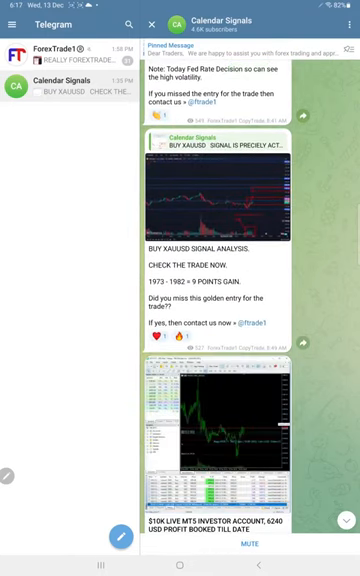
pyautogui.scroll(-3)
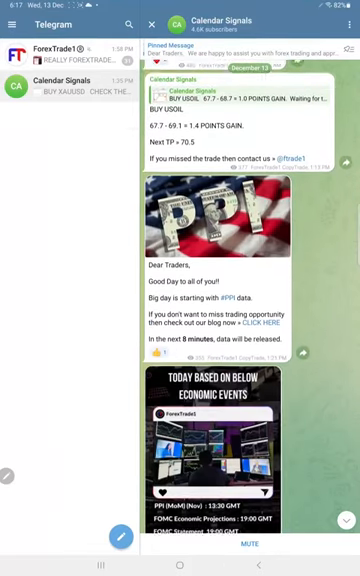
pyautogui.scroll(-3)
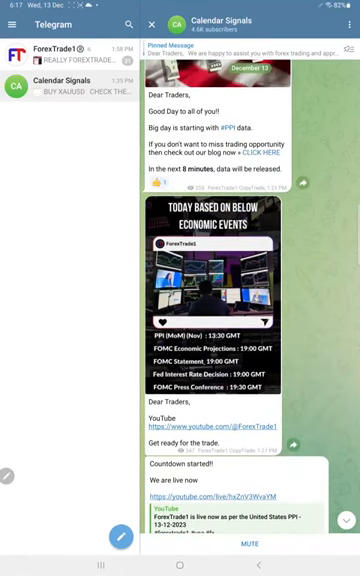
pyautogui.scroll(-3)
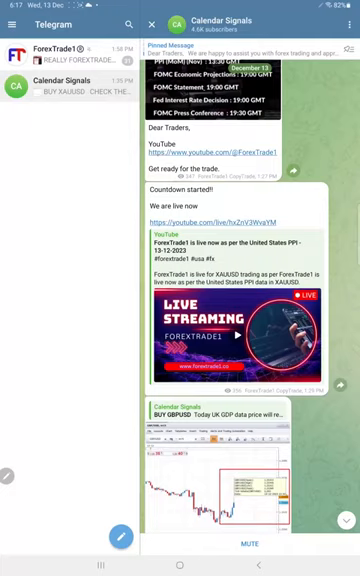
pyautogui.scroll(-3)
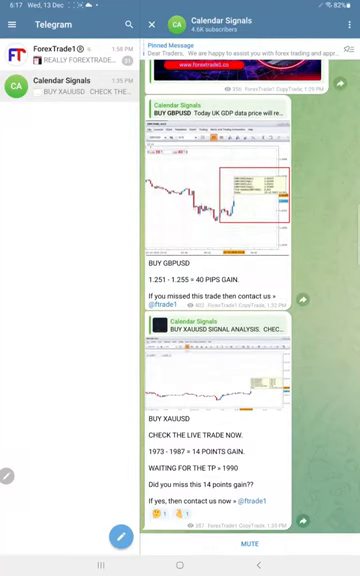